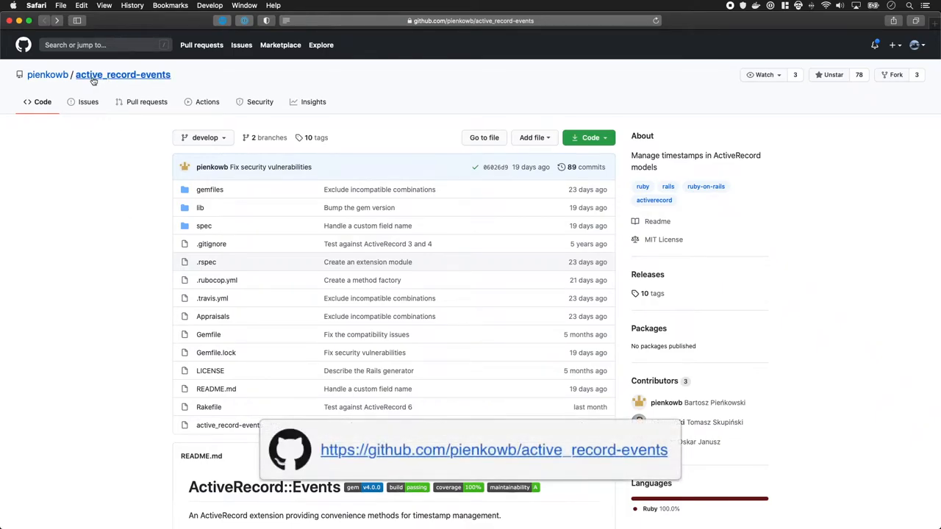
mouse_move(130, 306)
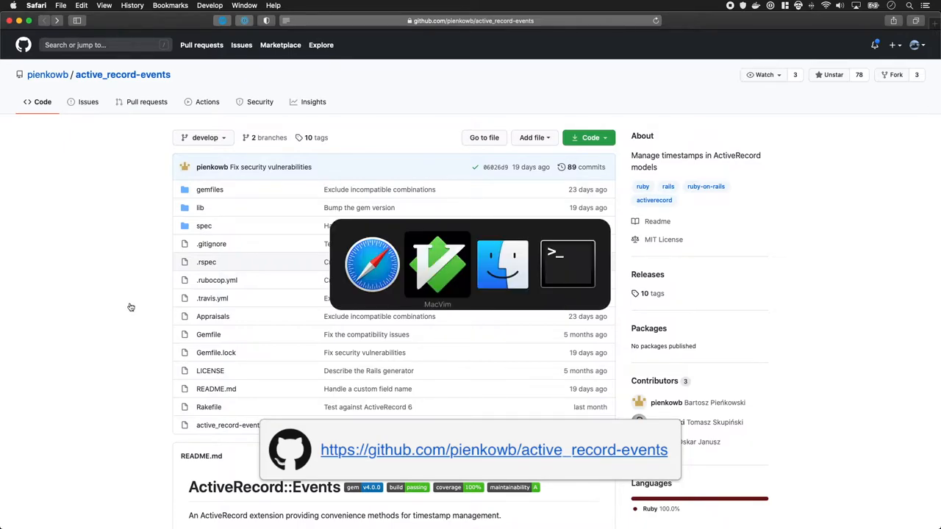
click(438, 264)
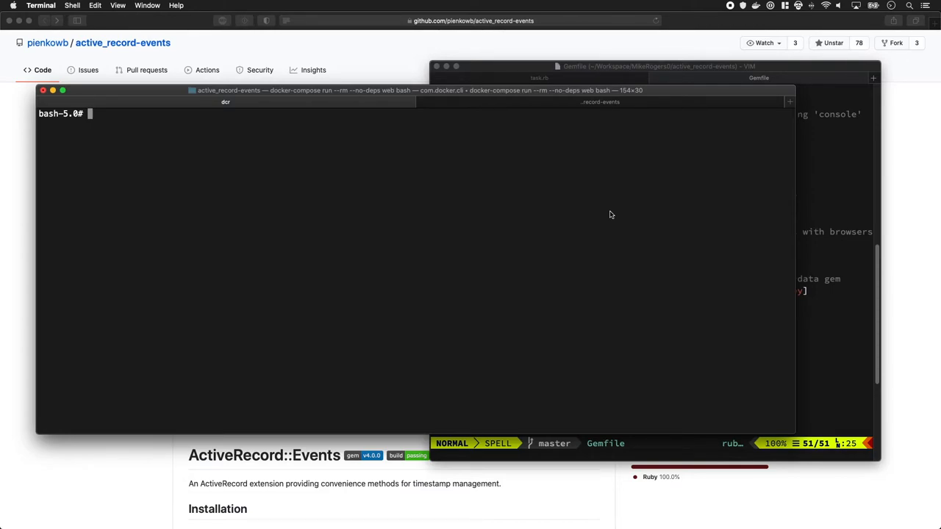
Add the active_record-events gem to the project's bundle with bundle add.
text(bundle add)
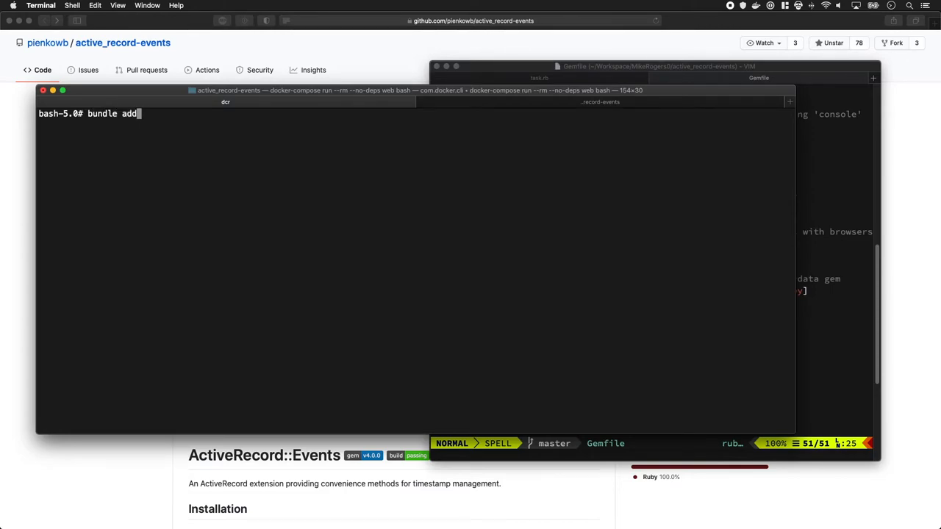
text(active_r)
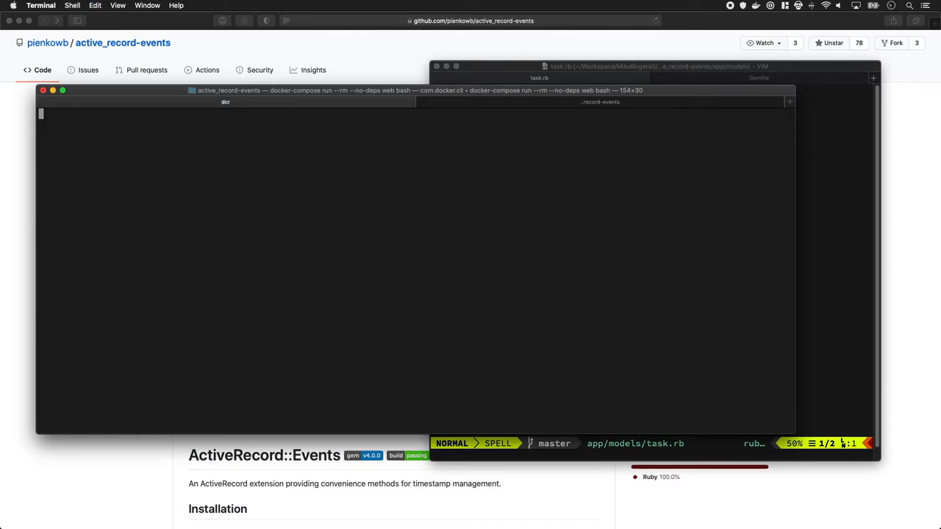
mouse_move(162, 366)
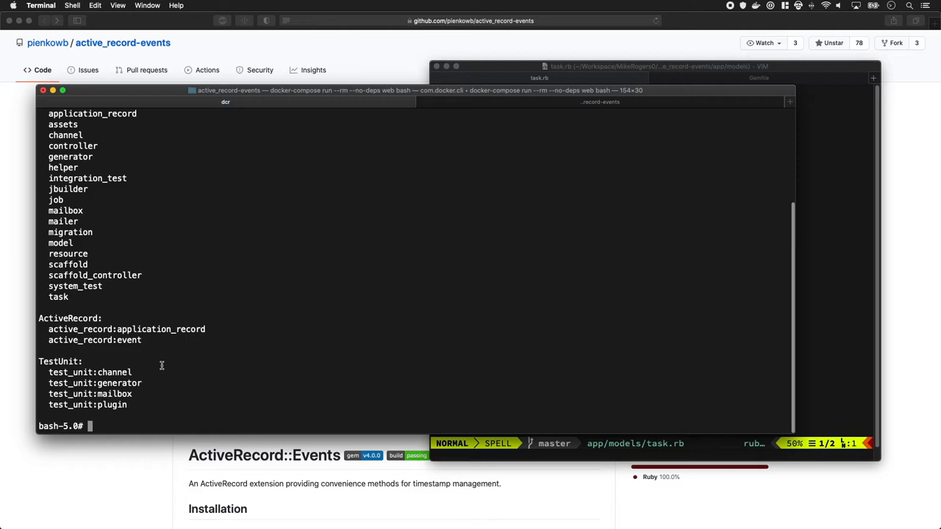
Generate an active_record:event named complete for the Task model.
double_click(94, 340)
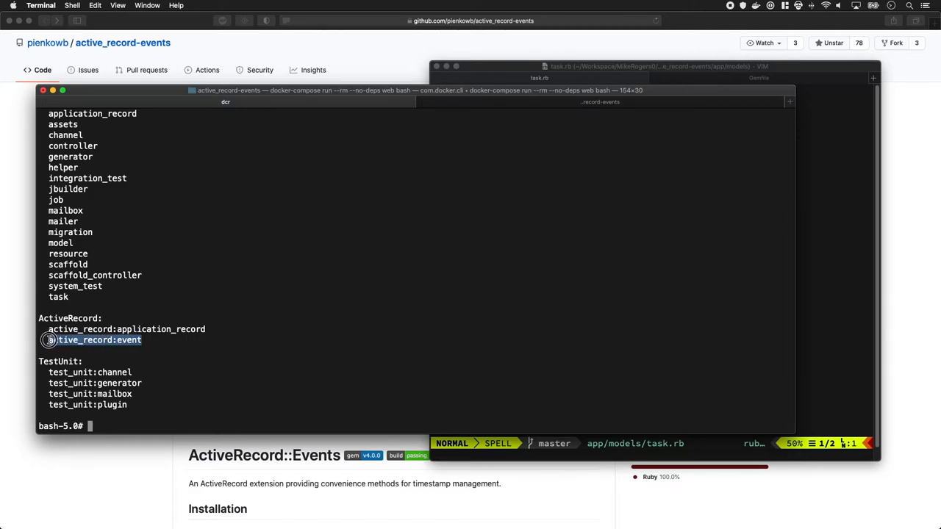
text(rails g active_record:event task)
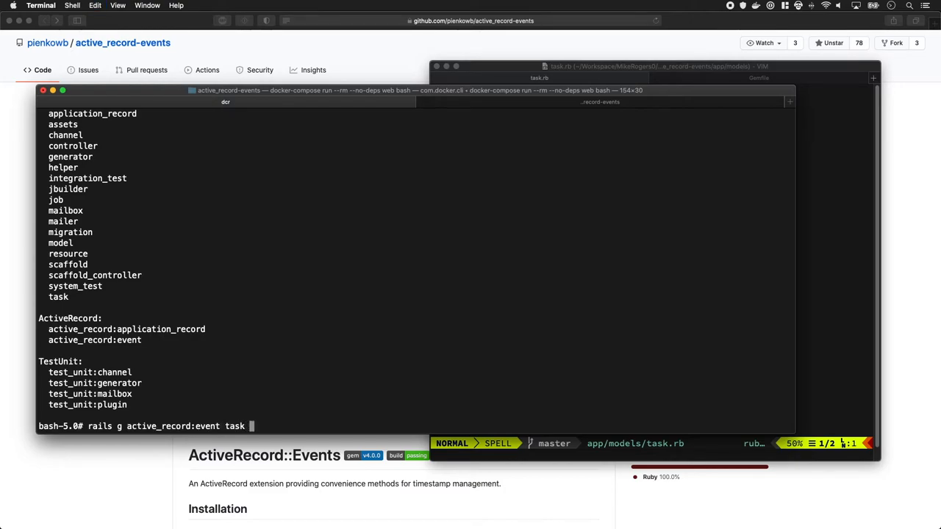
text(complete)
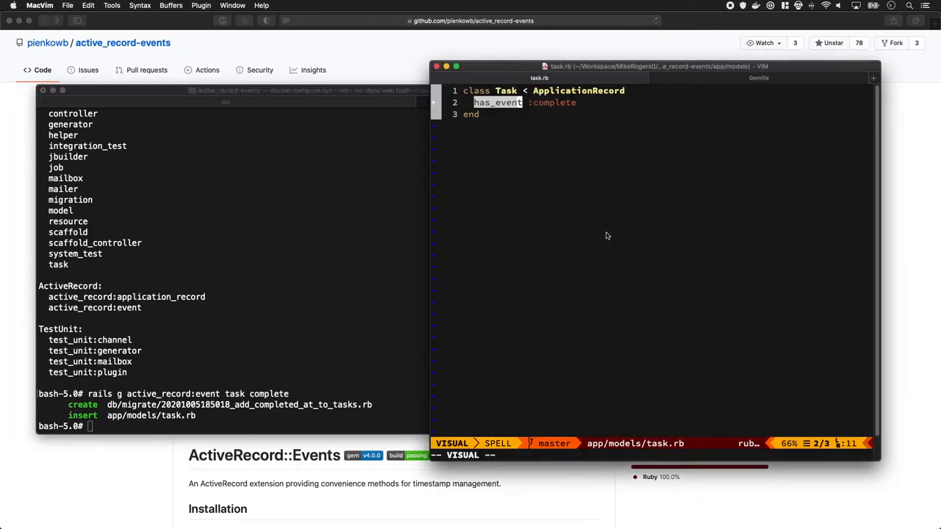
Open the add_completed_at_to_tasks migration from the file tree to review the completed_at column.
key(Escape)
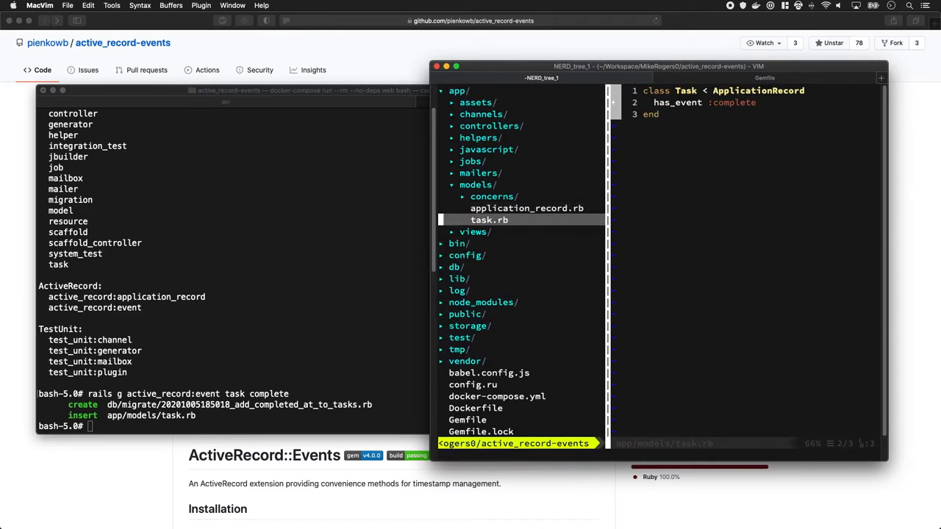
click(457, 267)
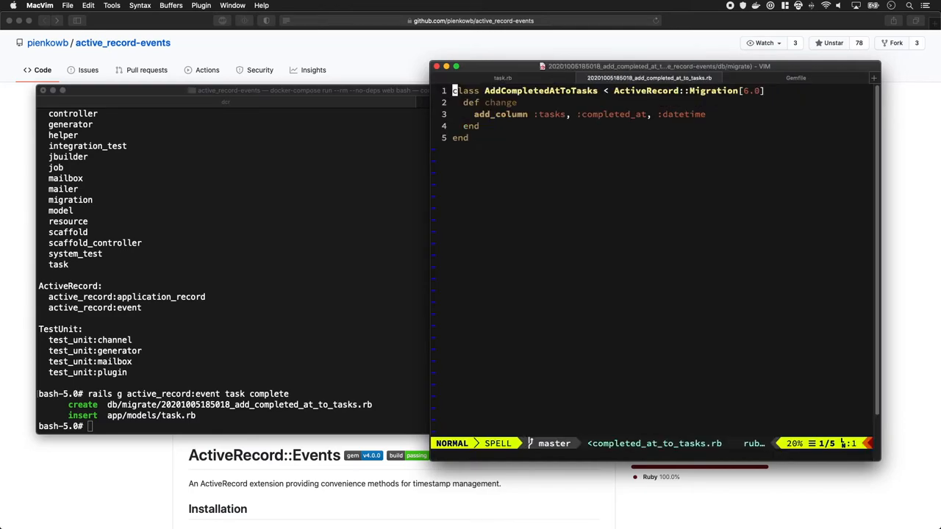
mouse_move(581, 262)
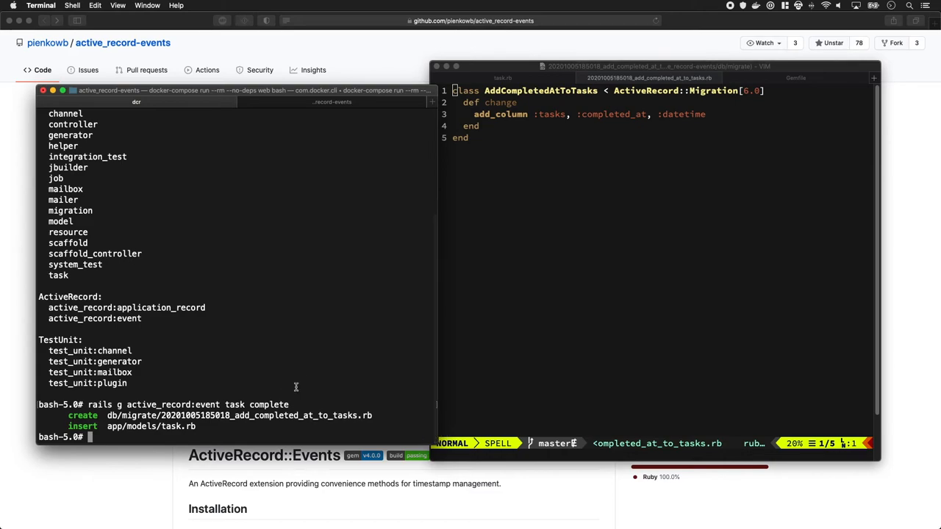
Run rails db:migrate to apply AddCompletedAtToTasks.
text(rails db:migrate)
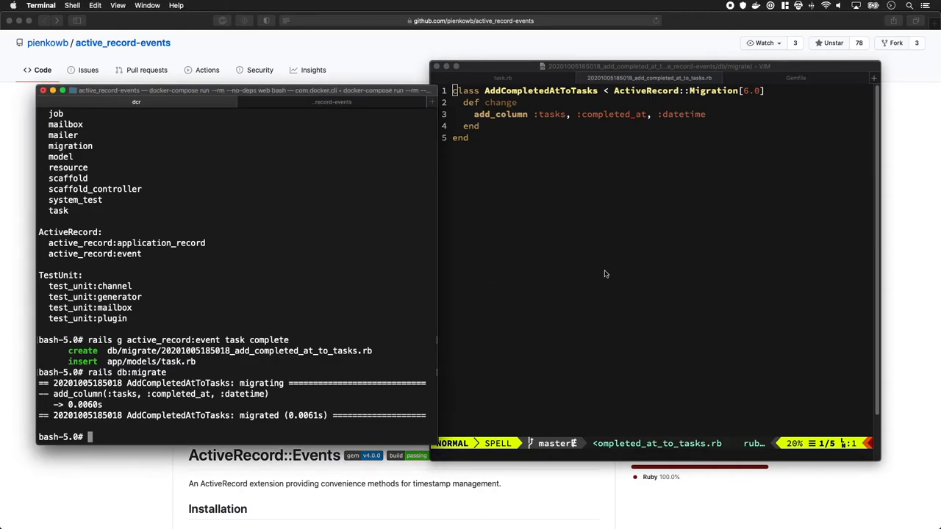
mouse_move(411, 147)
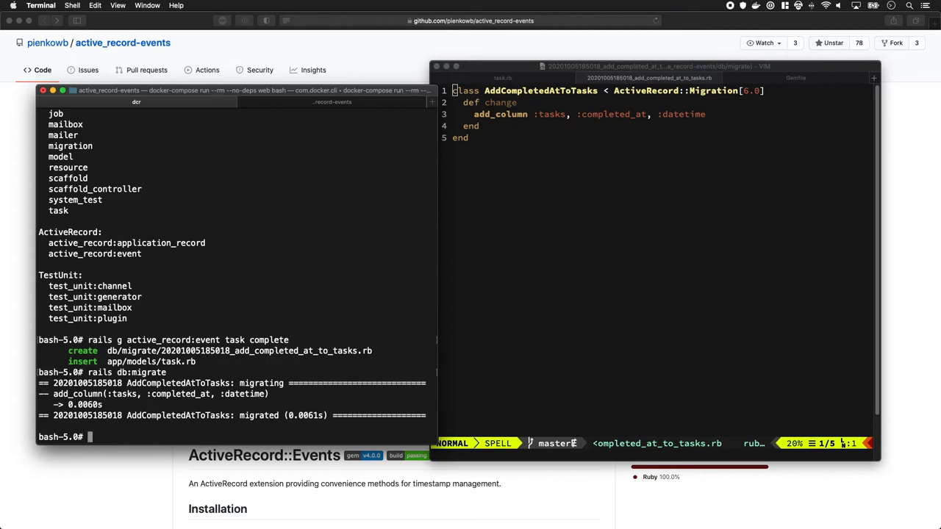
Start the Rails console and load Task.first into a task variable.
text(rails c)
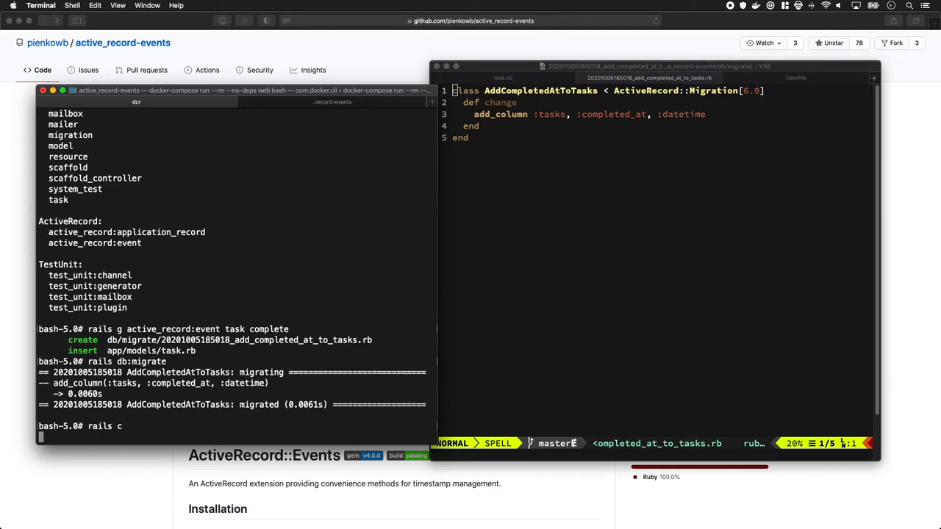
text(task = Task.firs)
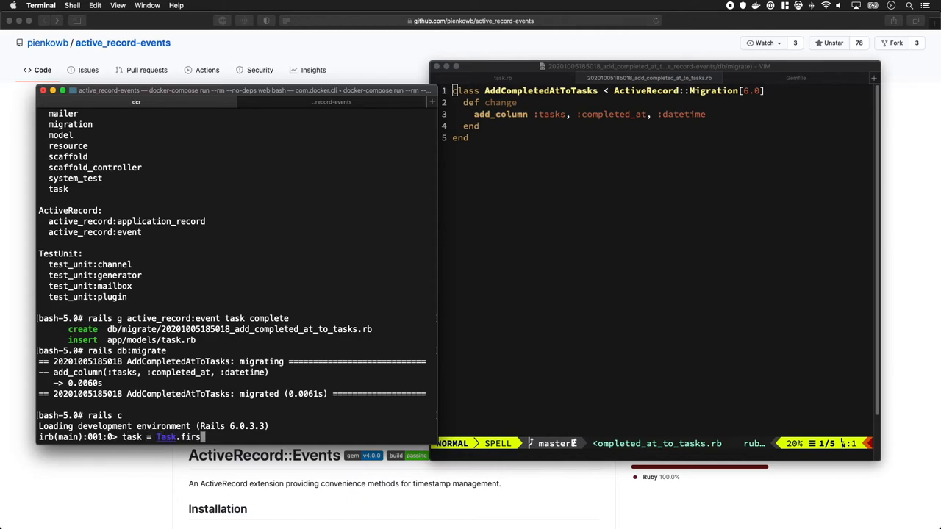
key(enter)
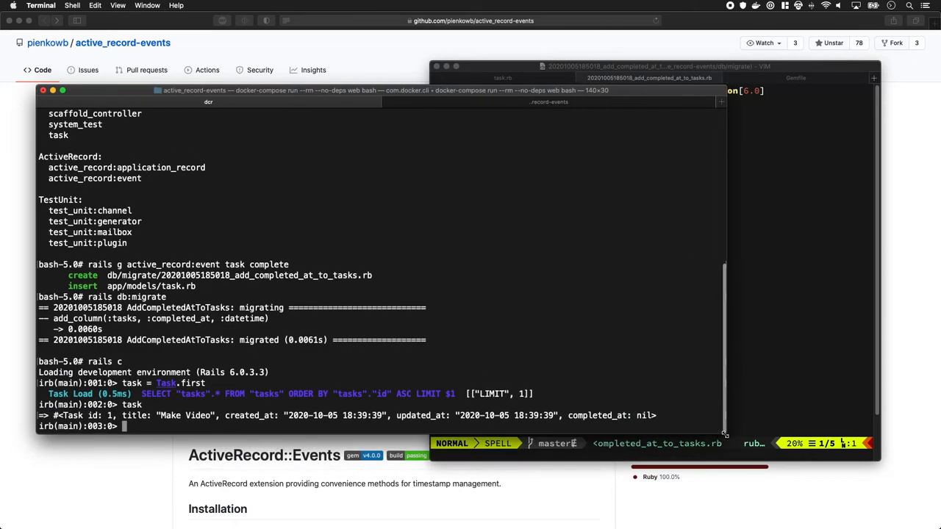
Mark the task complete and confirm task.completed? returns true.
text(task.completed?)
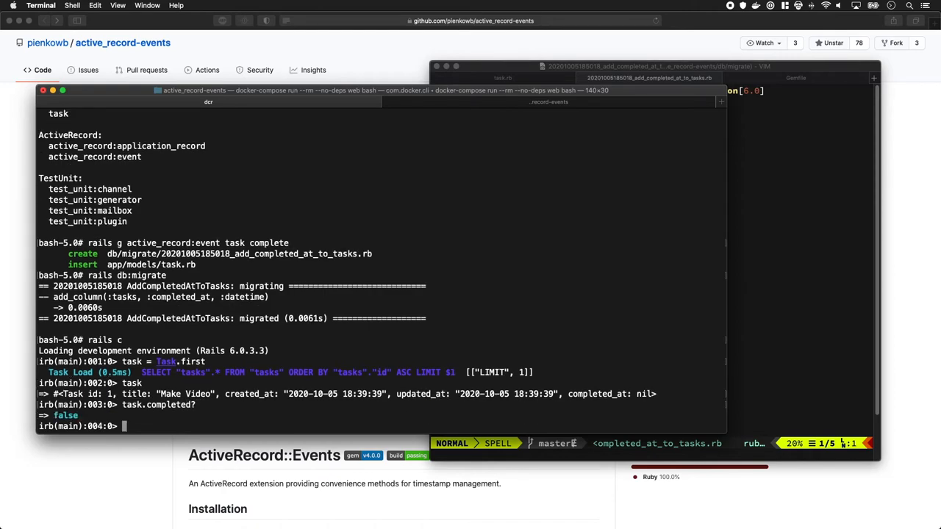
text(task.completed?)
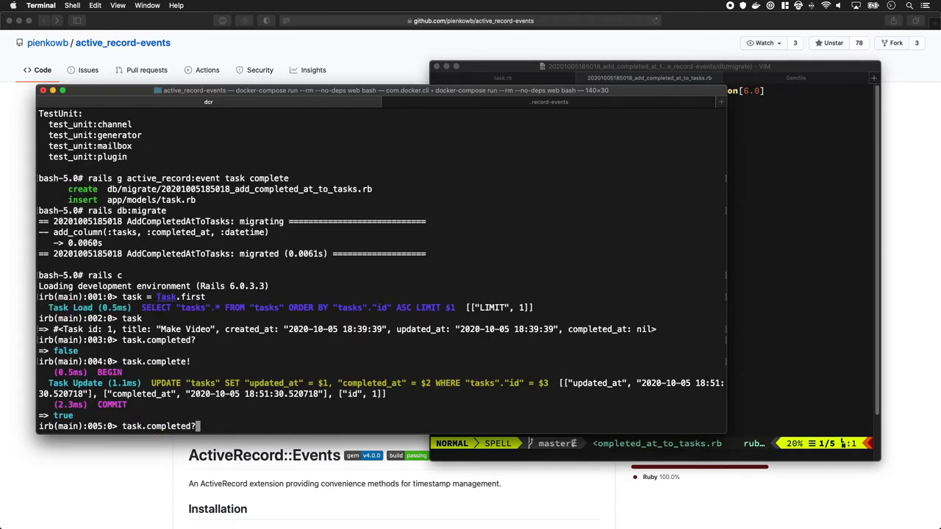
key(enter)
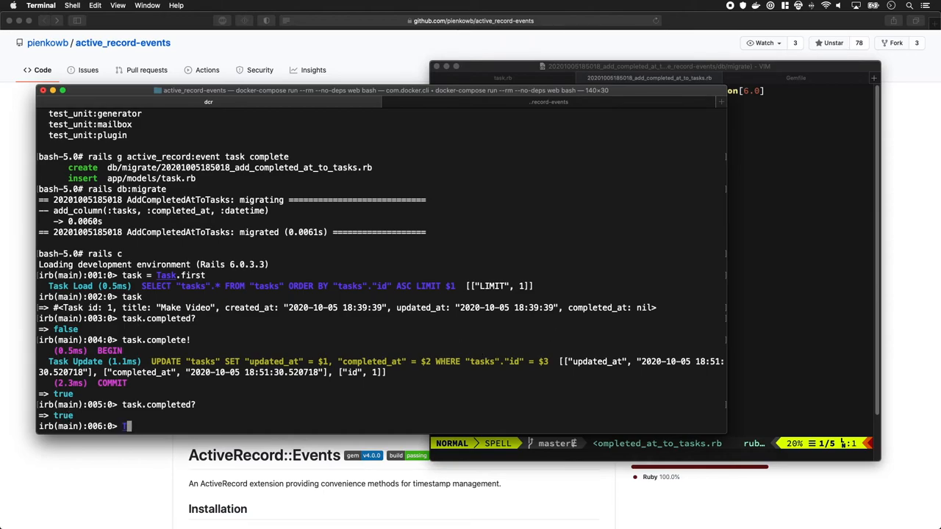
Run Task.all, Task.not_completed, its count, and Task.completed in the console.
text(Task.)
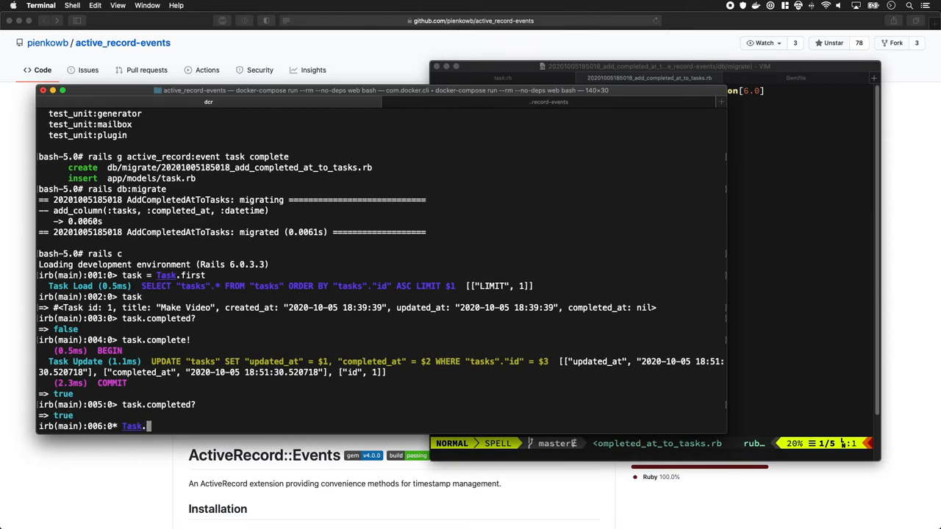
text(all)
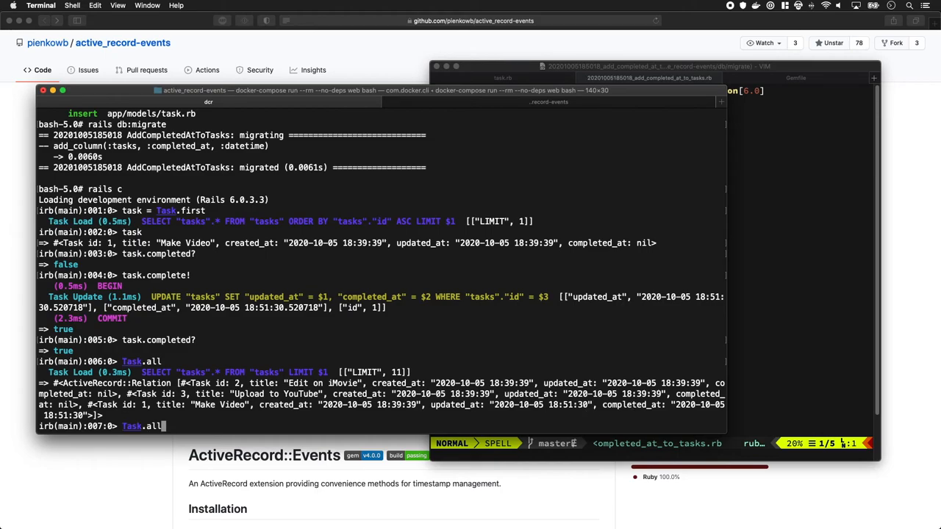
text(not_completed)
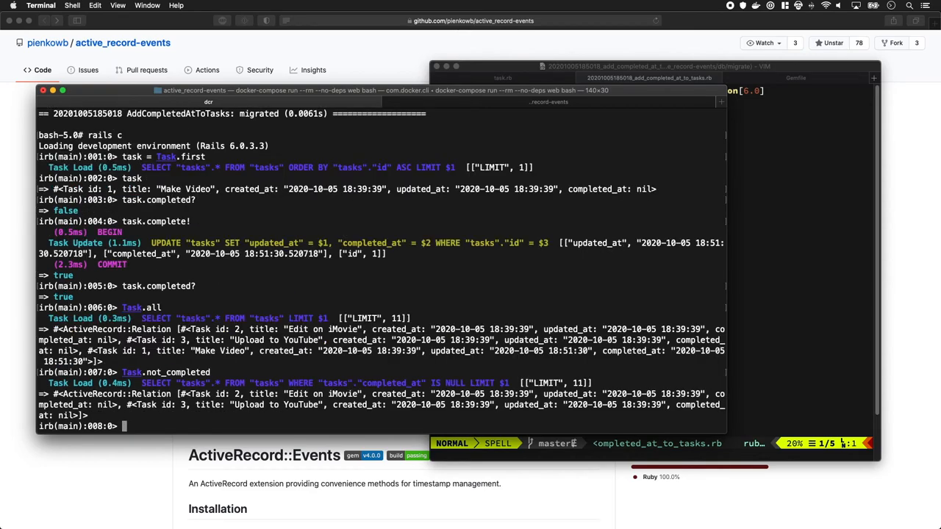
text(Task.not_completed.count)
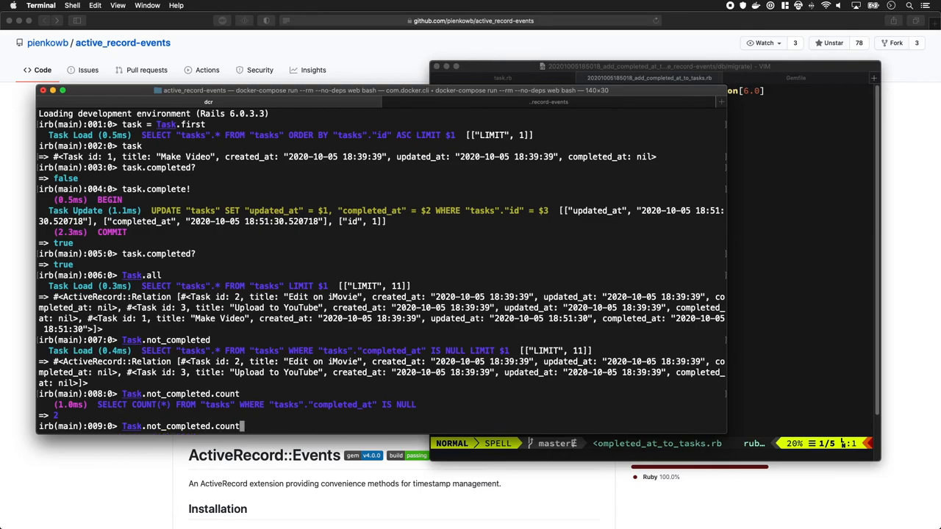
key(BackSpace)
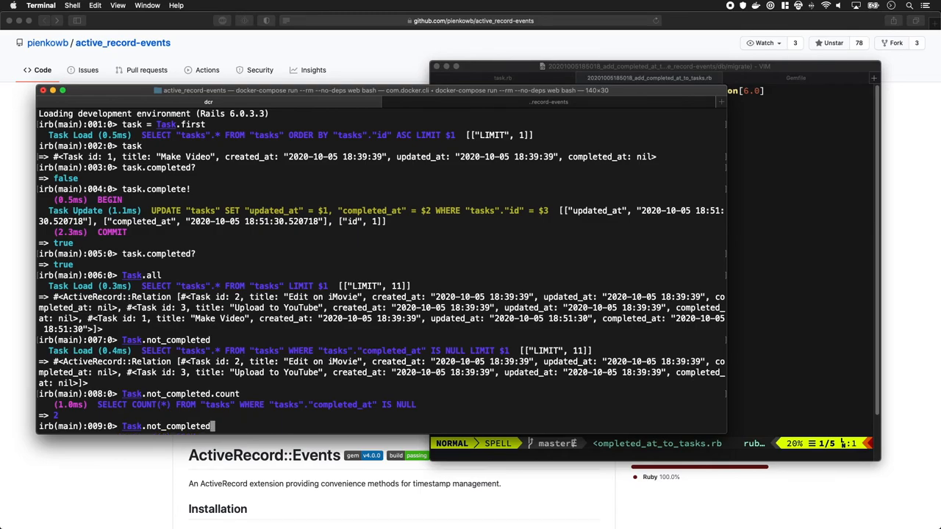
text(completed)
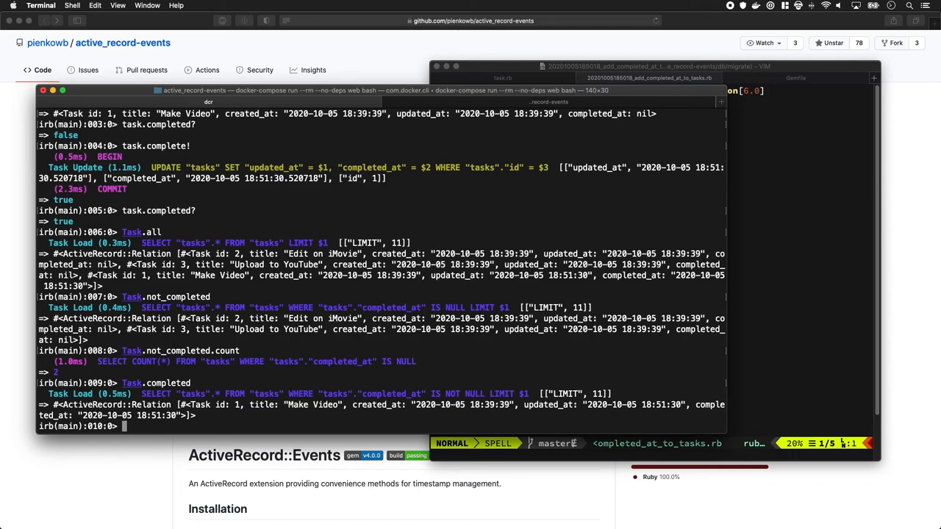
text(Task.completed)
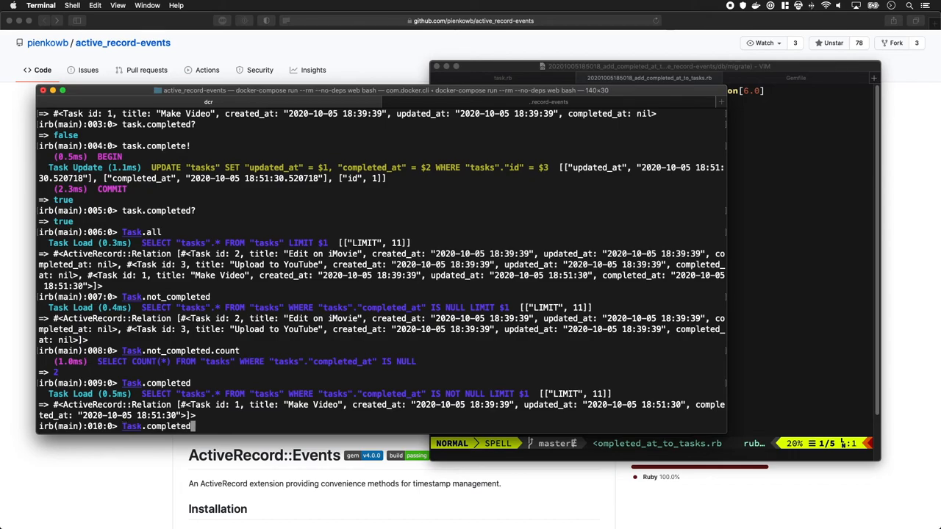